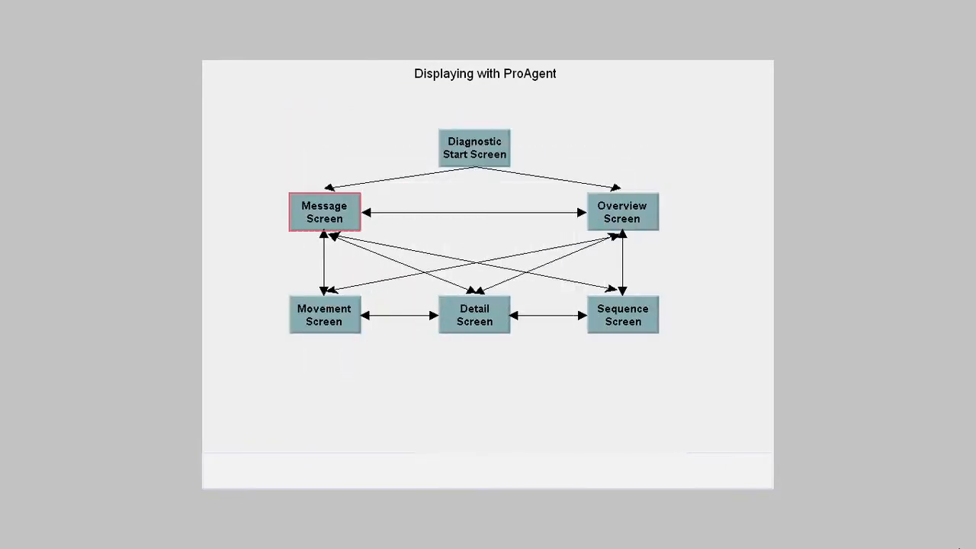
Move from the detail screen of network 4 to the drilling unit's movement screen
click(621, 211)
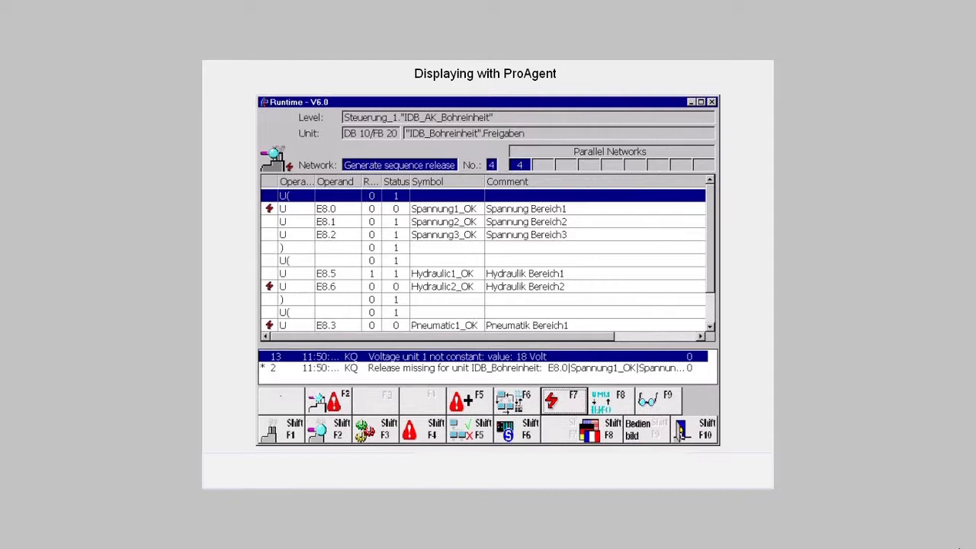
mouse_move(242, 199)
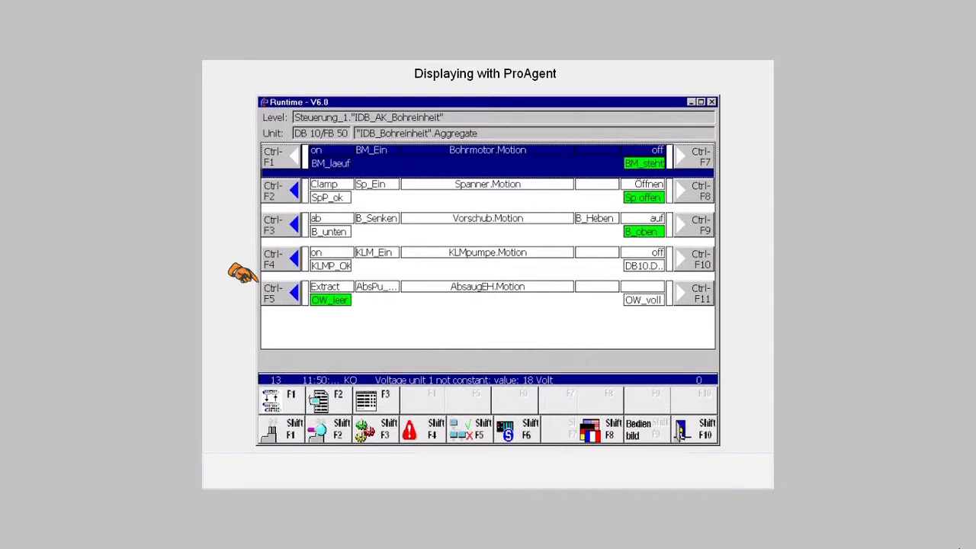
mouse_move(682, 265)
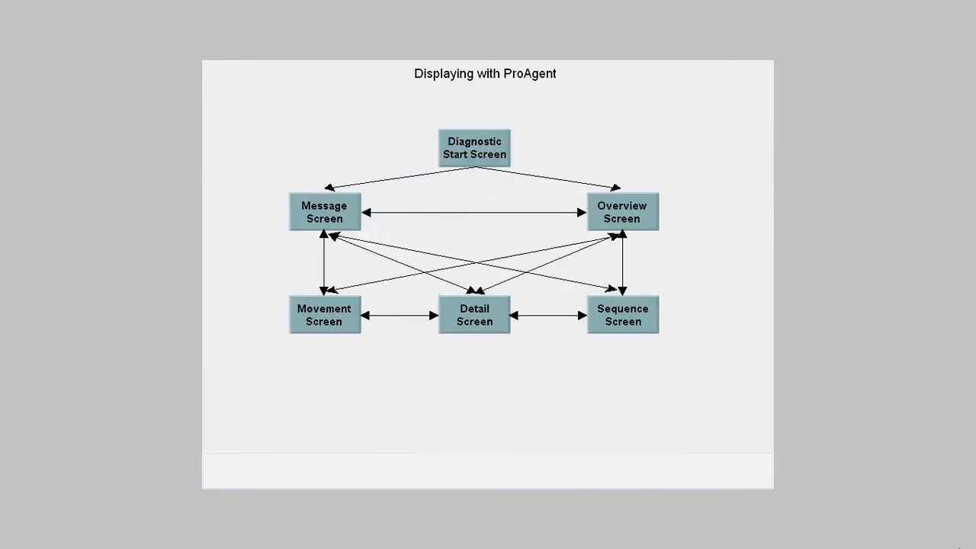
Select the Sequence Screen box in the navigation diagram as the next demo
click(622, 314)
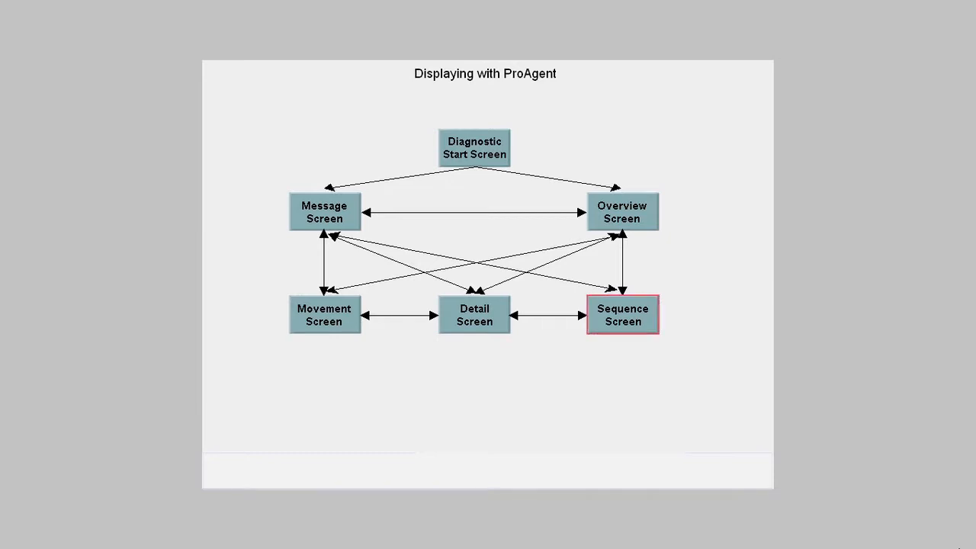